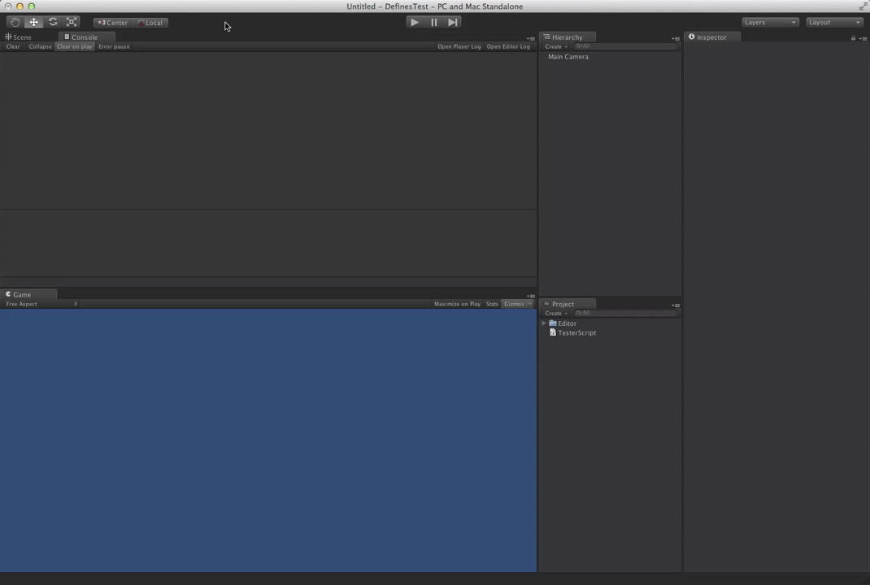
pyautogui.moveTo(283, 18)
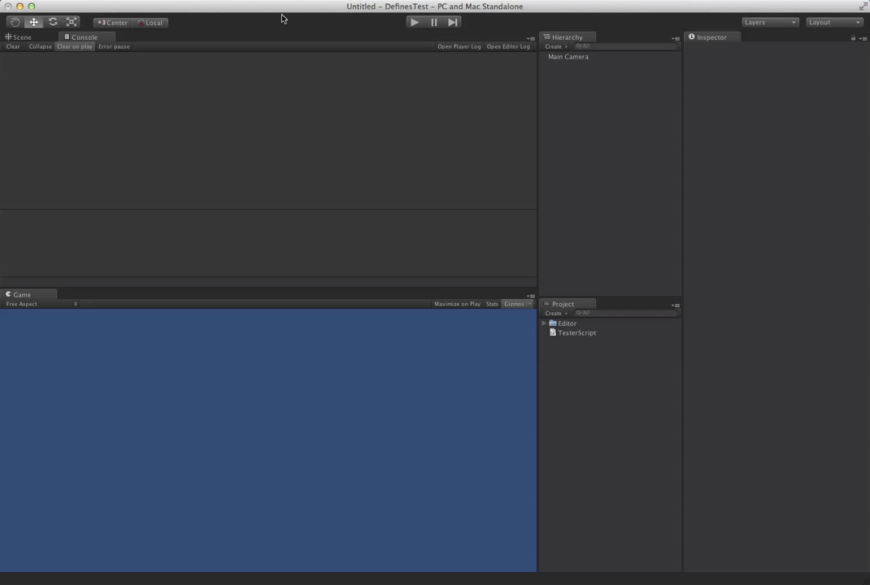
# Step: Open TesterScript, then run and stop the scene, logging only 'I will always get logged'
pyautogui.doubleClick(578, 333)
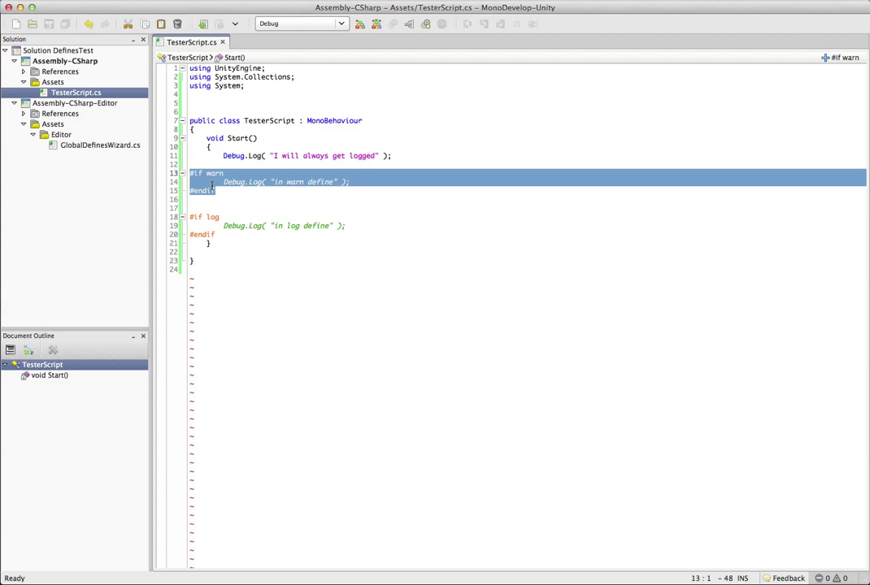
pyautogui.doubleClick(214, 173)
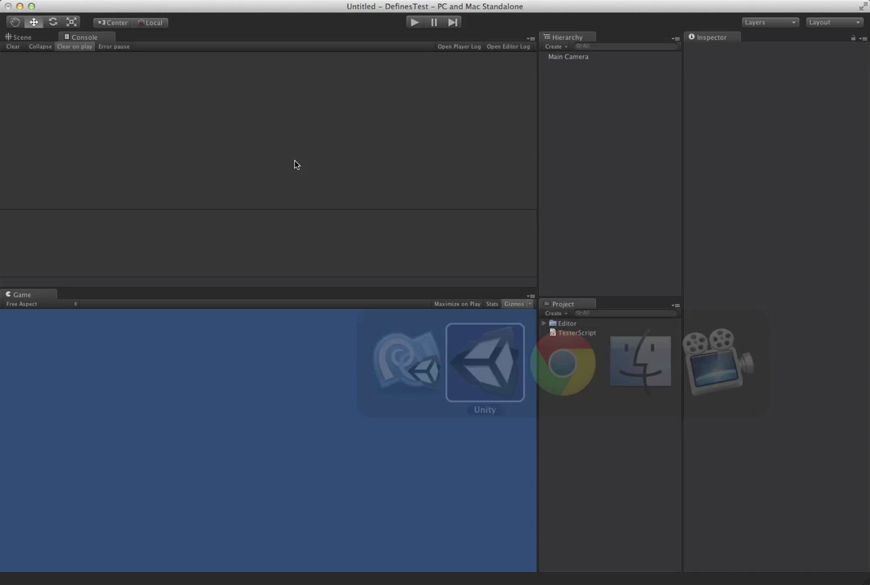
pyautogui.click(415, 22)
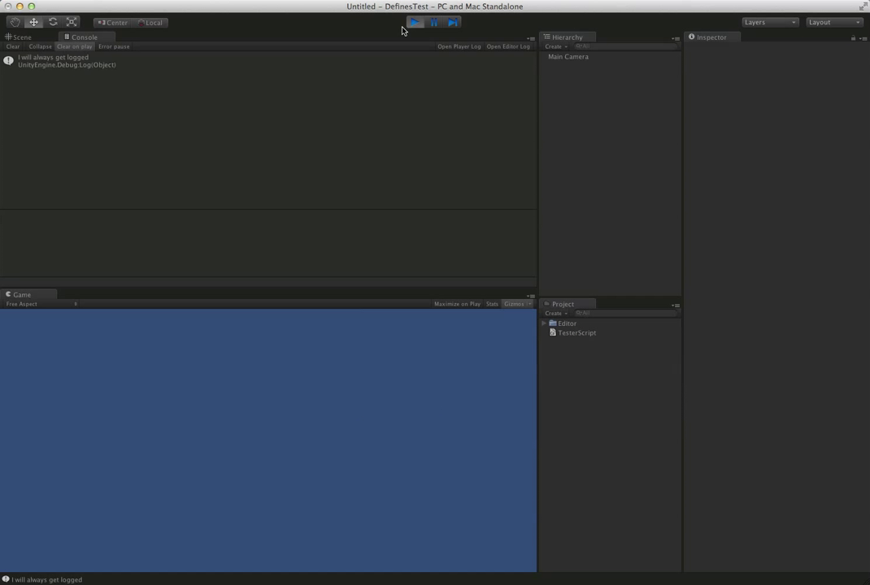
pyautogui.click(414, 22)
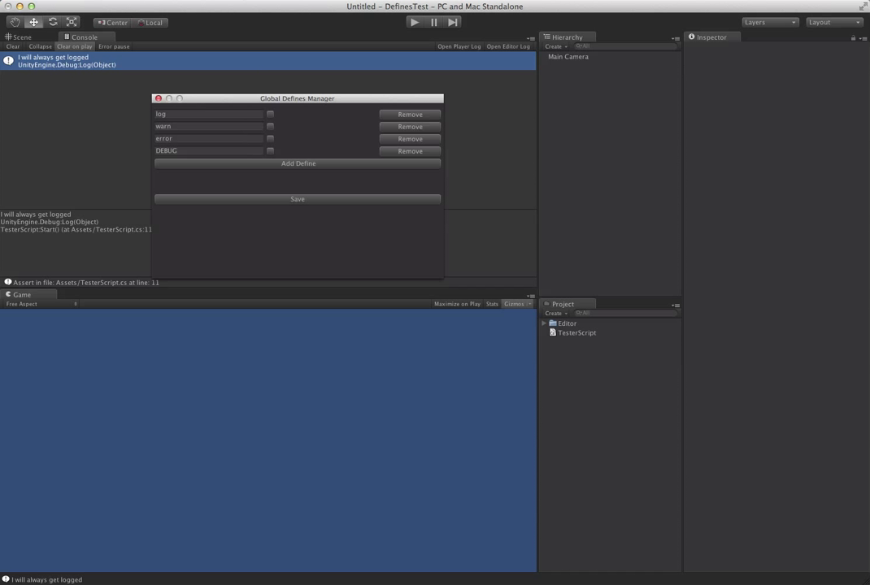
# Step: Move the Global Defines Manager window, then add a NEW_DEFINE entry and remove it
pyautogui.moveTo(297, 99); pyautogui.dragTo(338, 95)
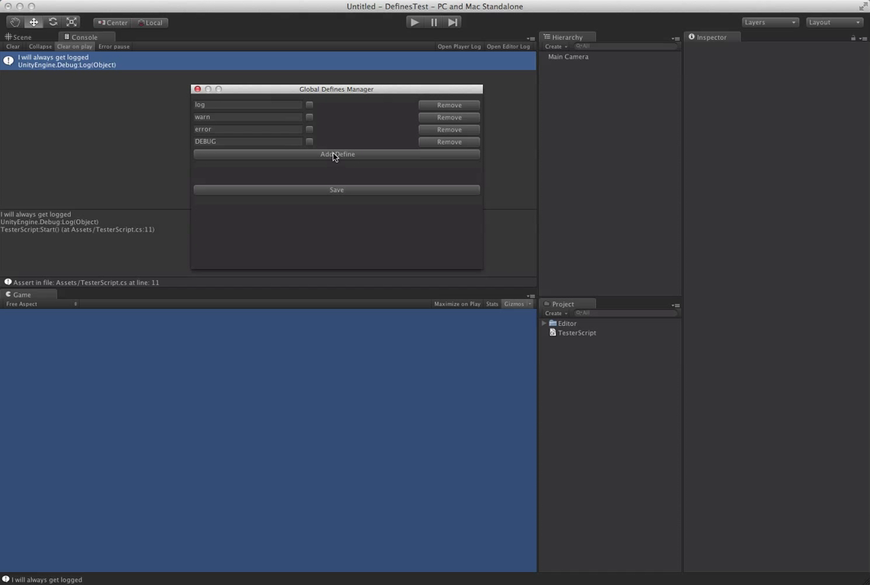
pyautogui.click(336, 154)
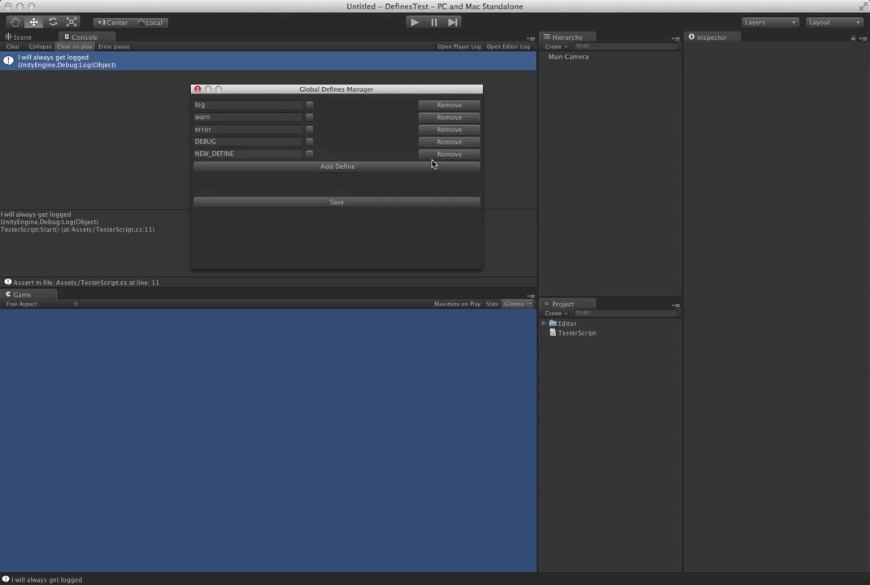
pyautogui.click(449, 153)
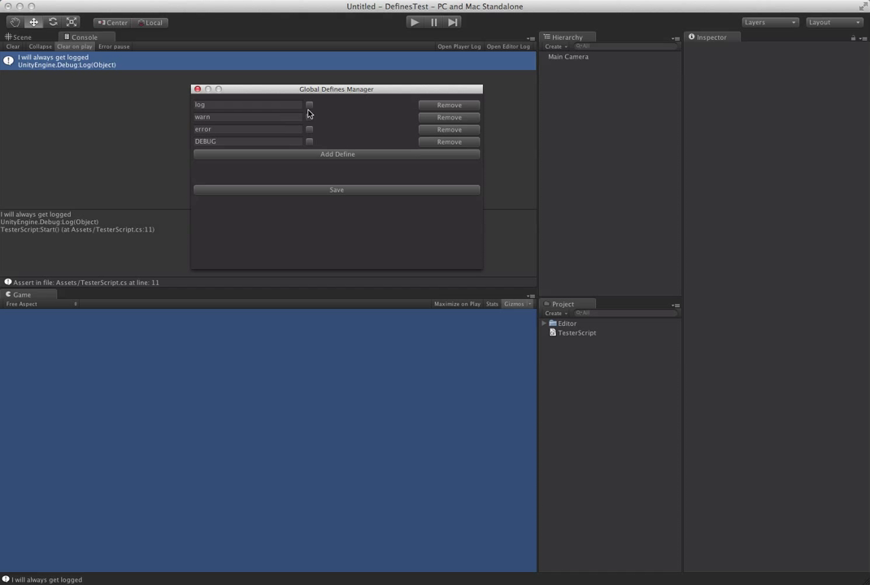
# Step: Enable the warn and error defines, turn DEBUG off, and save
pyautogui.click(309, 116)
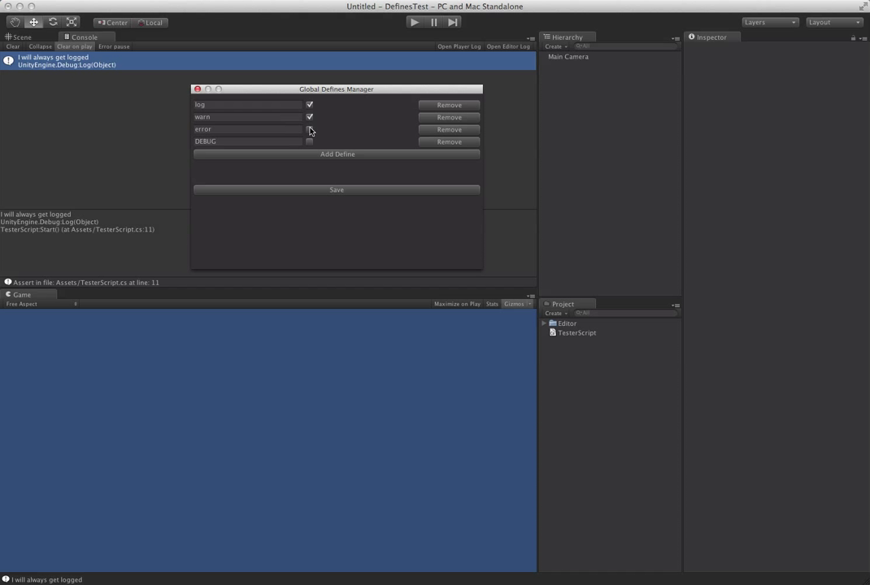
pyautogui.click(309, 129)
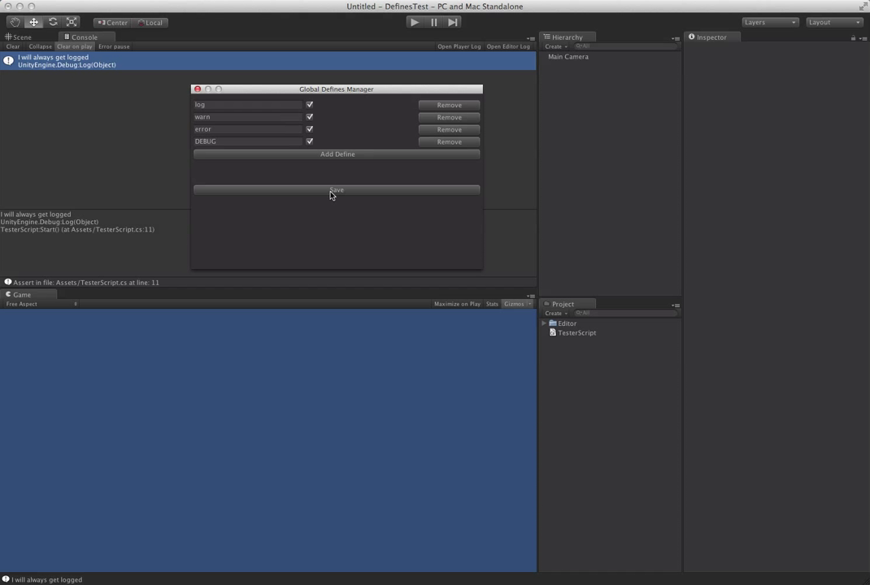
pyautogui.click(309, 140)
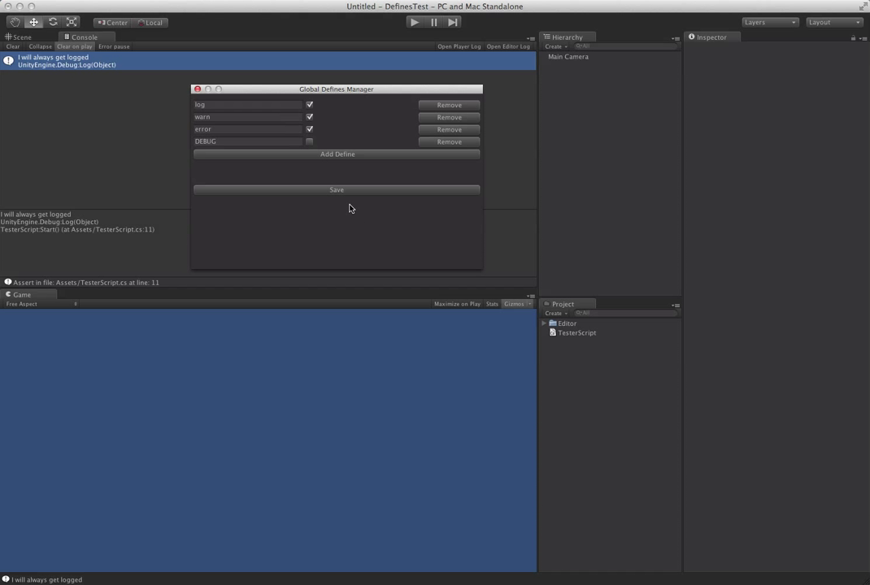
pyautogui.click(336, 190)
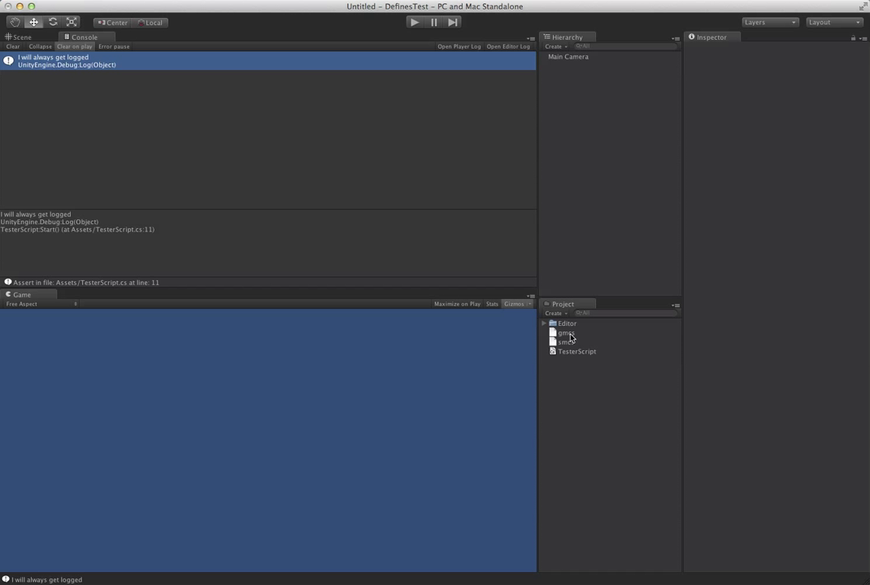
# Step: Check the generated gmcs and smcs files, then run and stop the scene
pyautogui.click(566, 342)
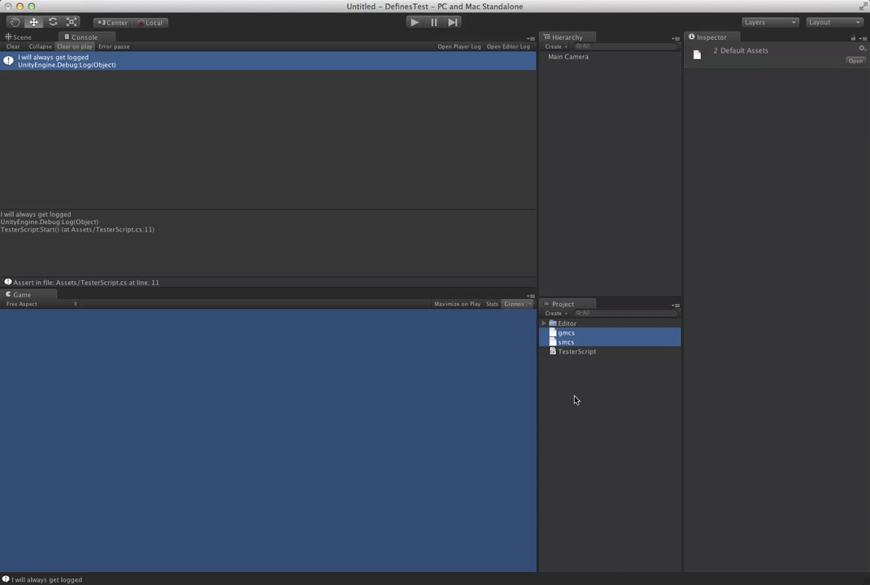
pyautogui.click(619, 427)
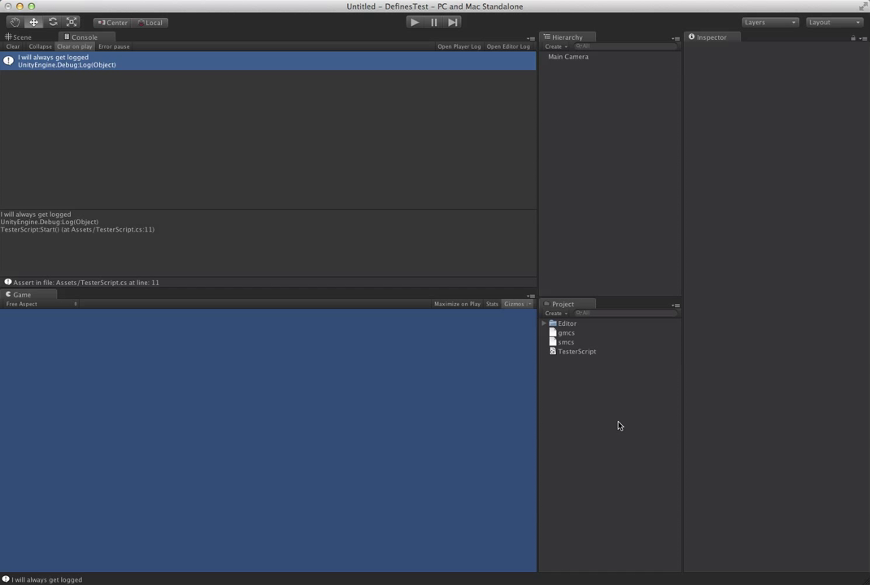
pyautogui.moveTo(580, 352)
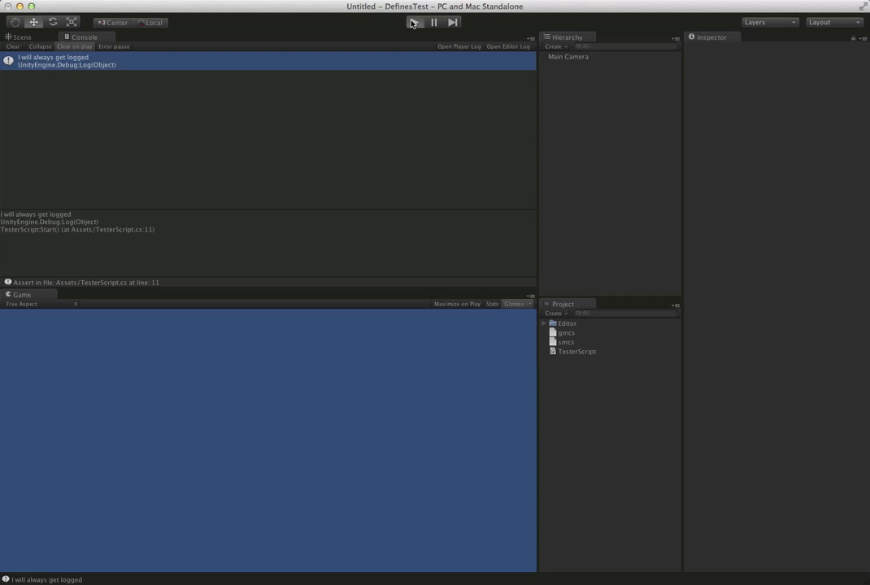
pyautogui.click(413, 22)
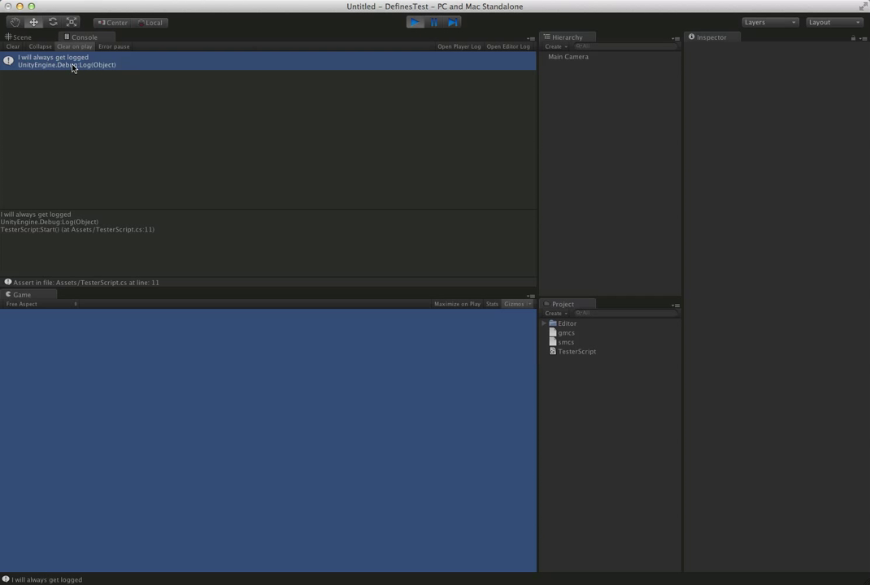
pyautogui.click(415, 22)
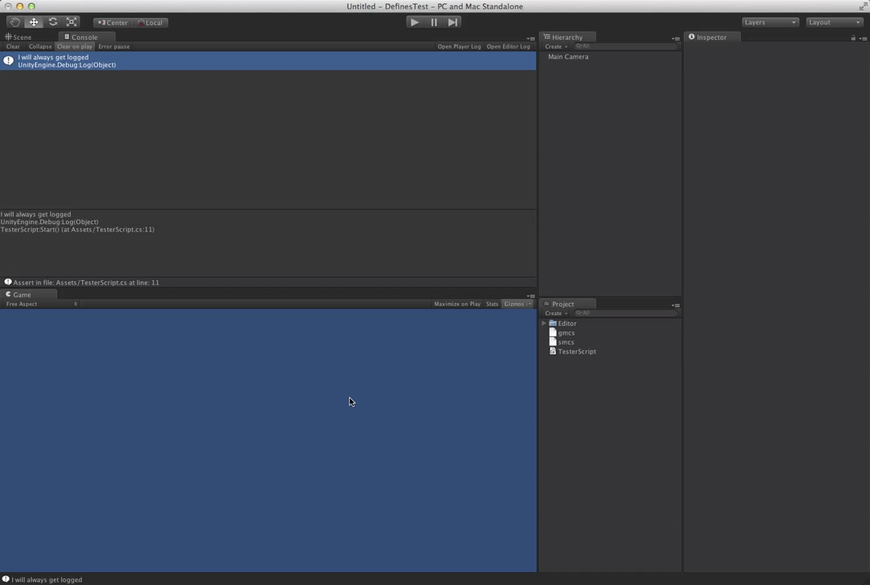
pyautogui.moveTo(577, 358)
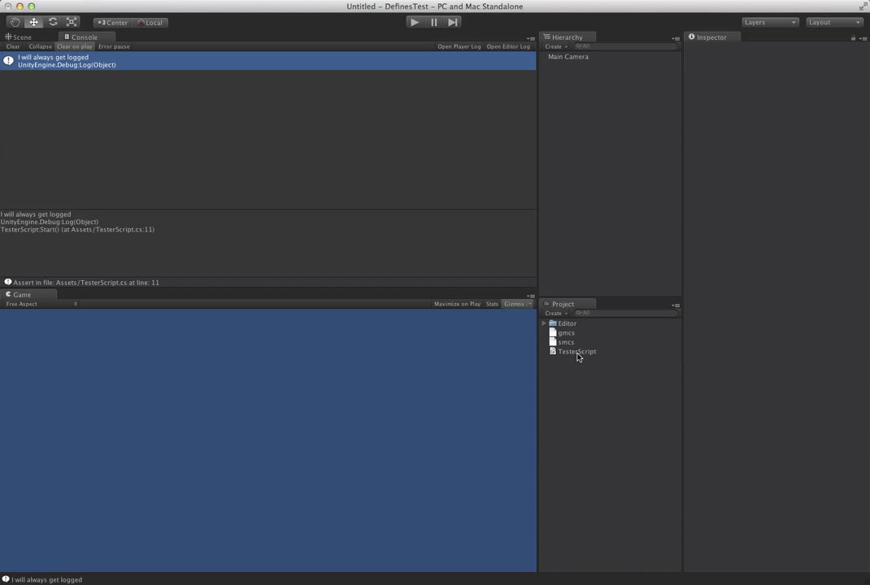
# Step: Reimport TesterScript and run the scene again to see what gets logged
pyautogui.rightClick(577, 351)
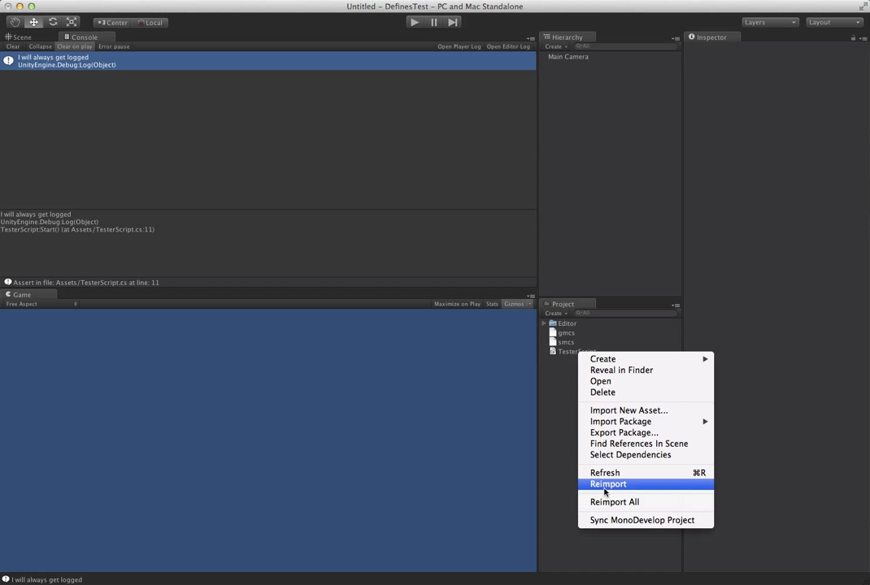
pyautogui.click(609, 484)
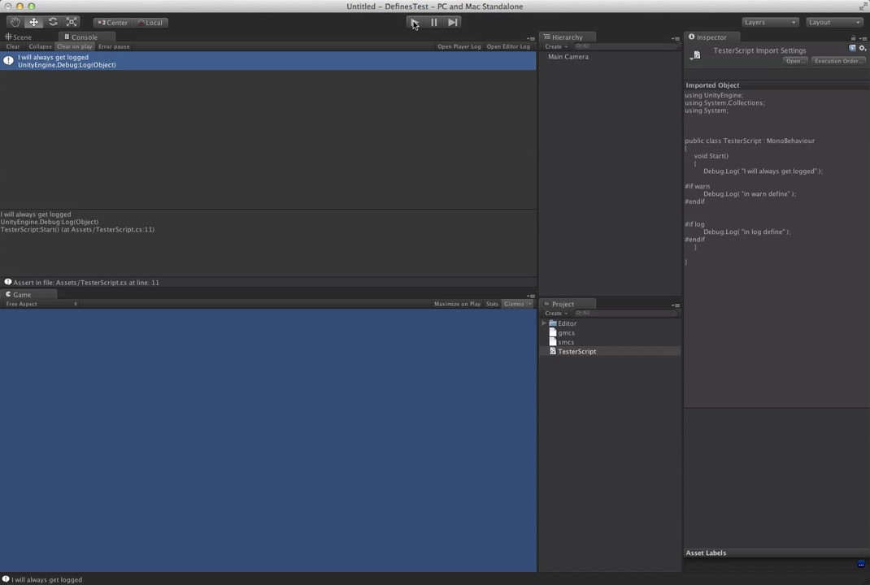
pyautogui.click(415, 22)
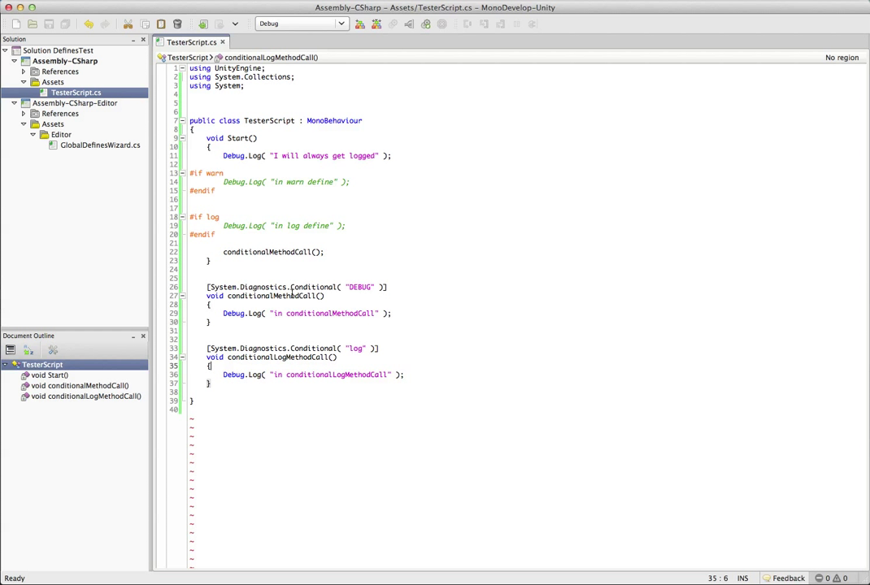
# Step: Select the conditionalMethodCall call in Start to duplicate it as conditionalLogMethodCall
pyautogui.doubleClick(268, 295)
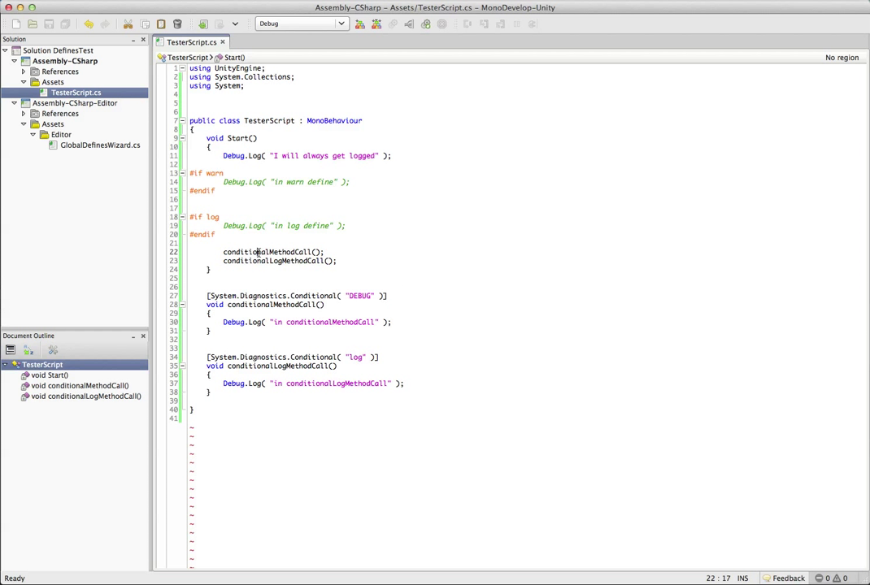
pyautogui.doubleClick(268, 251)
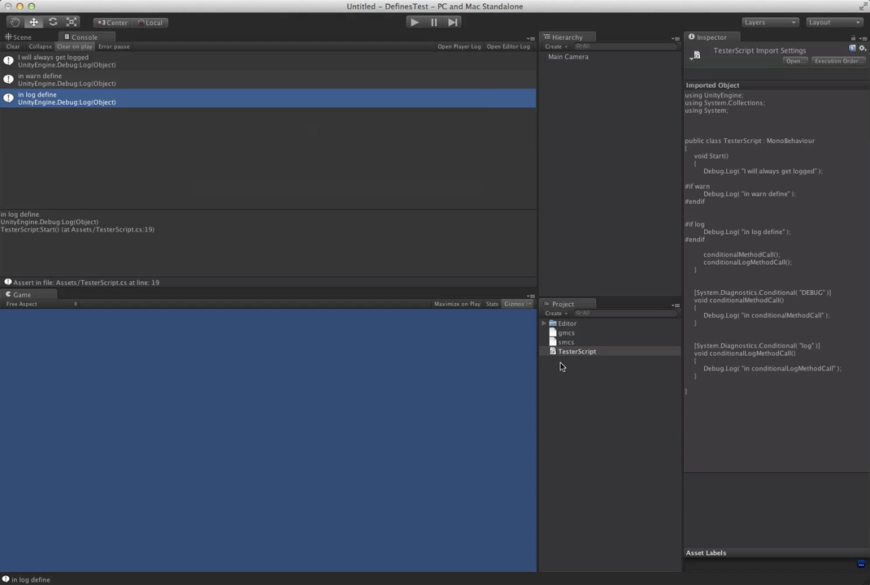
# Step: Run and stop the scene with the current defines
pyautogui.rightClick(576, 351)
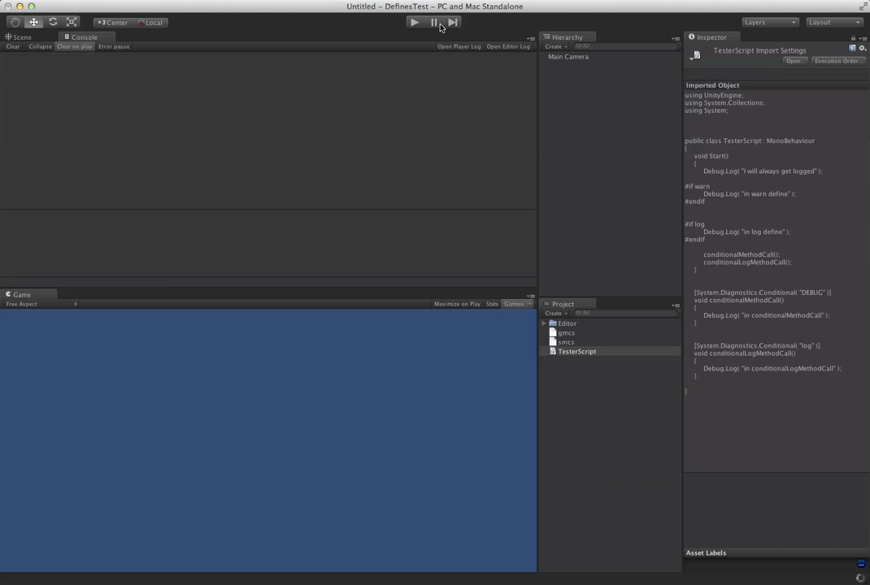
pyautogui.click(413, 22)
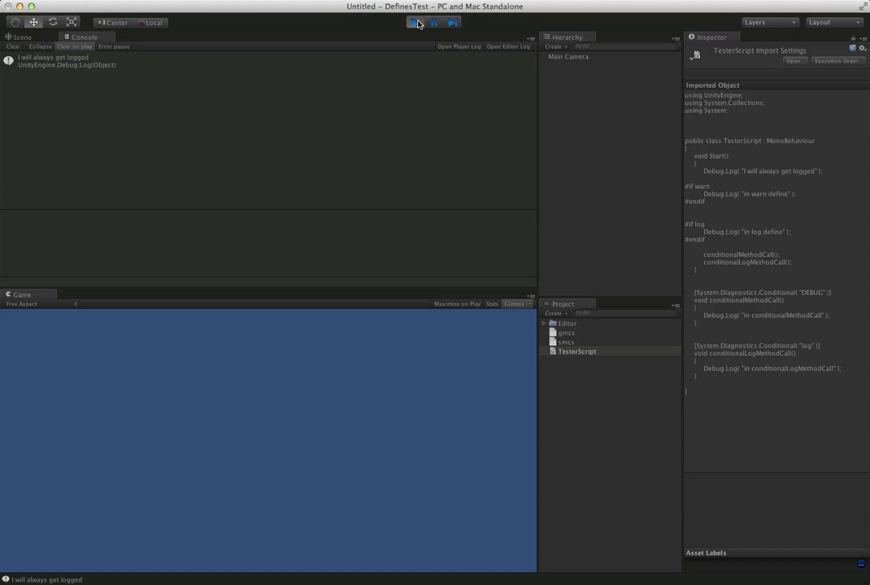
pyautogui.click(414, 22)
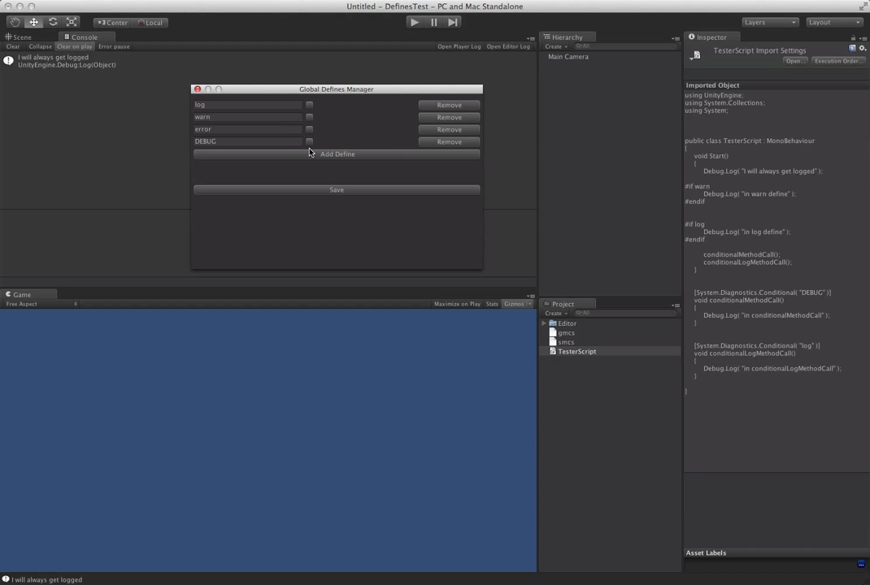
# Step: Enable the DEBUG and warn defines, reimport TesterScript, and run with all defines
pyautogui.click(309, 140)
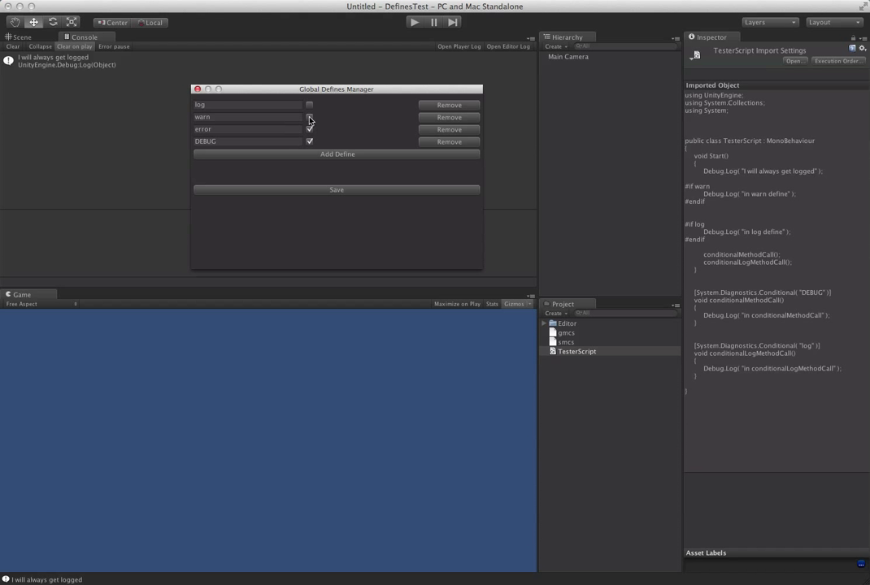
pyautogui.click(309, 104)
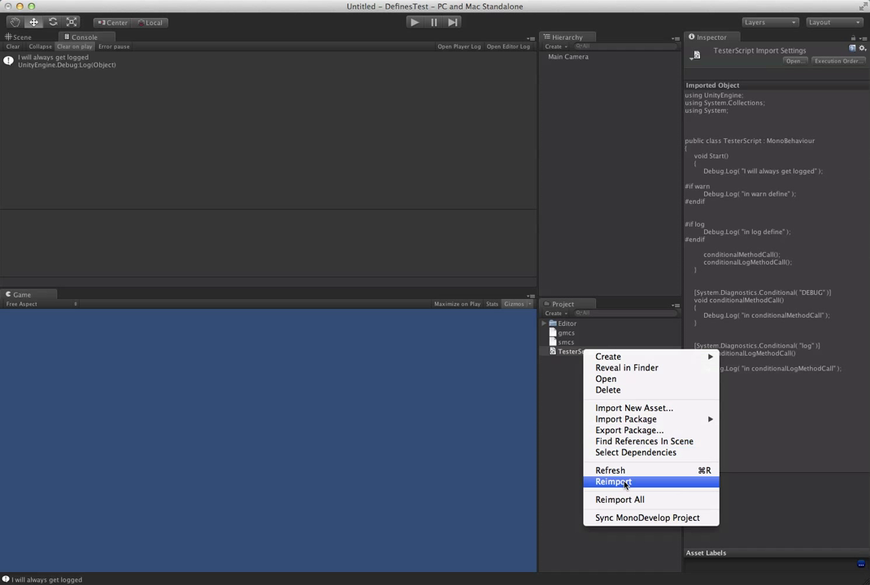
pyautogui.click(613, 483)
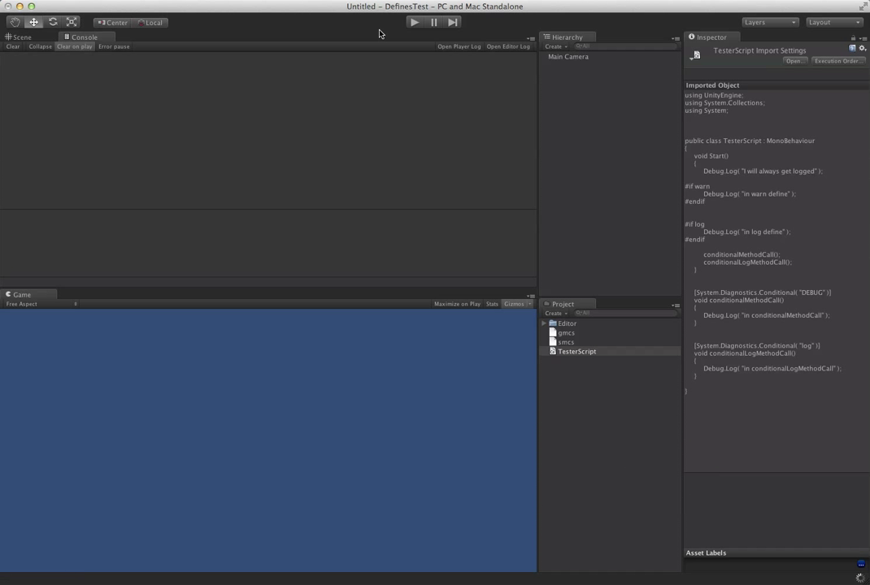
pyautogui.click(414, 22)
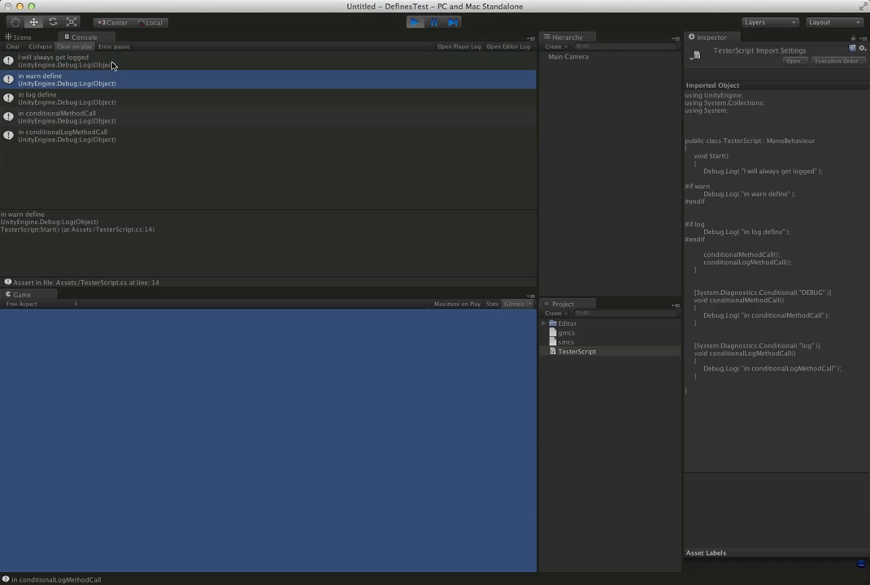
# Step: Inspect the conditionalLogMethodCall log entry, save the define settings, and run the scene
pyautogui.click(66, 97)
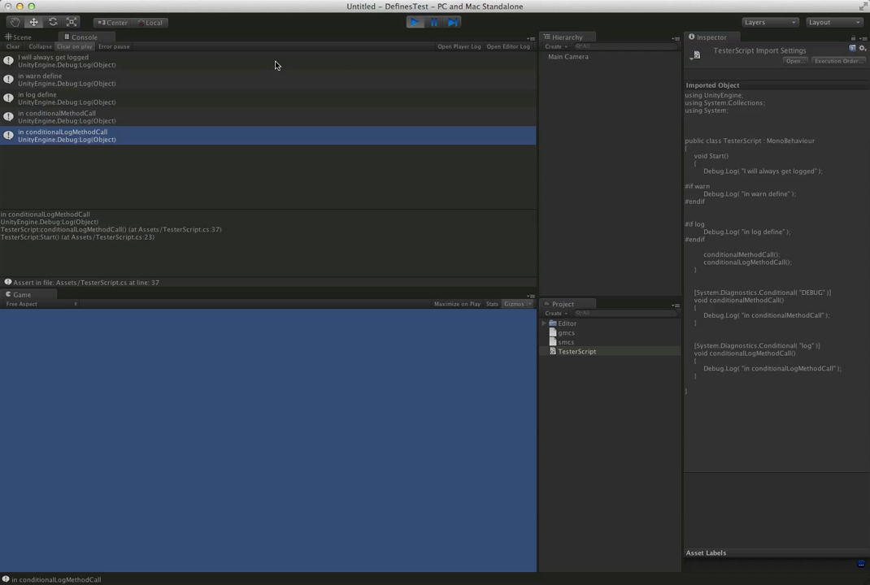
pyautogui.click(414, 22)
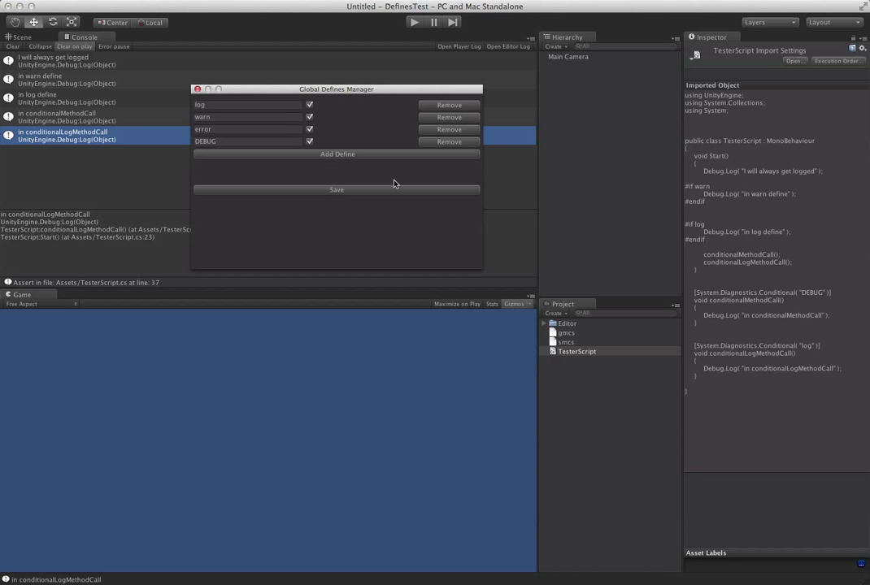
pyautogui.click(309, 129)
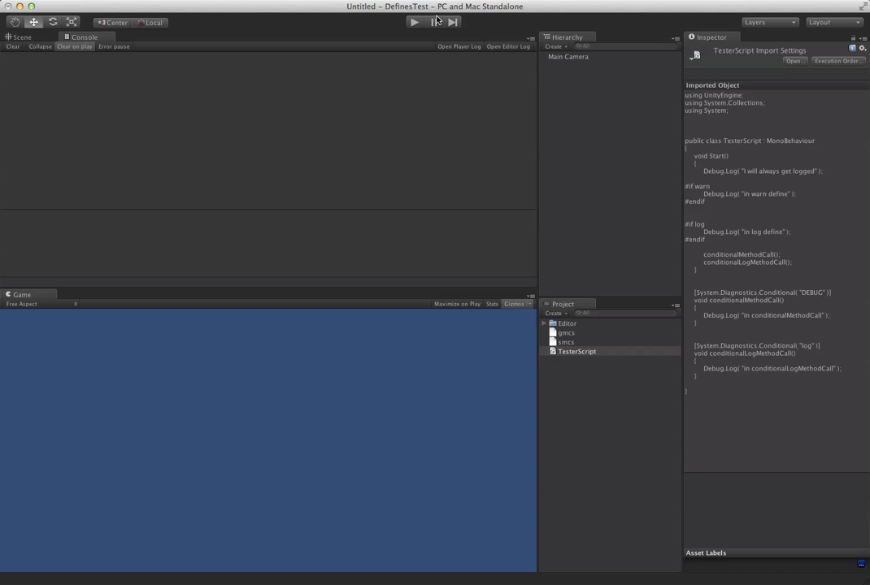
pyautogui.click(415, 22)
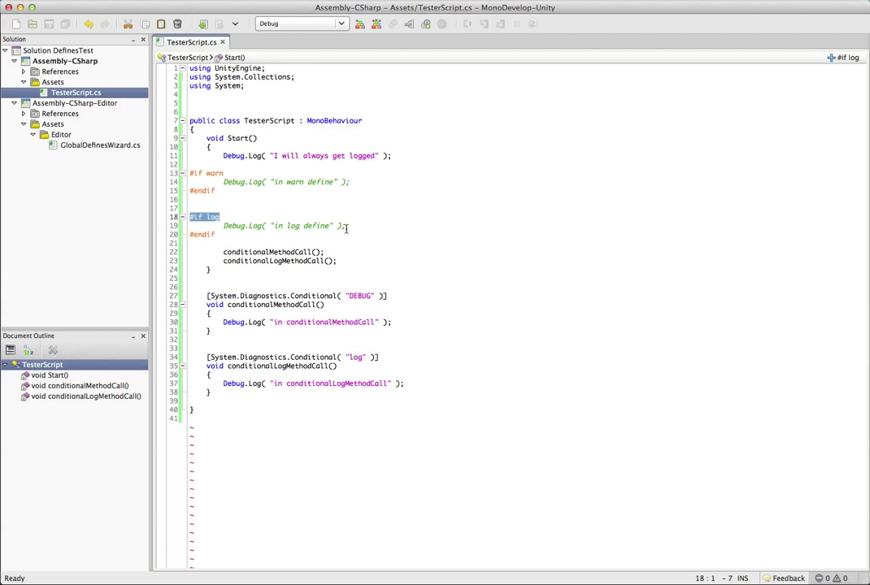
# Step: Run the scene, logging four messages without conditionalMethodCall, then clear the Console
pyautogui.click(346, 226)
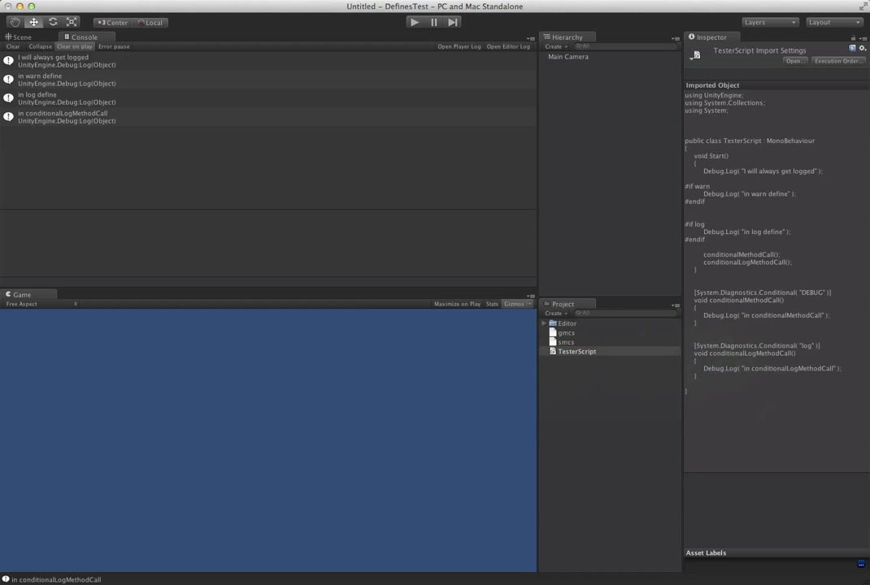
pyautogui.click(12, 47)
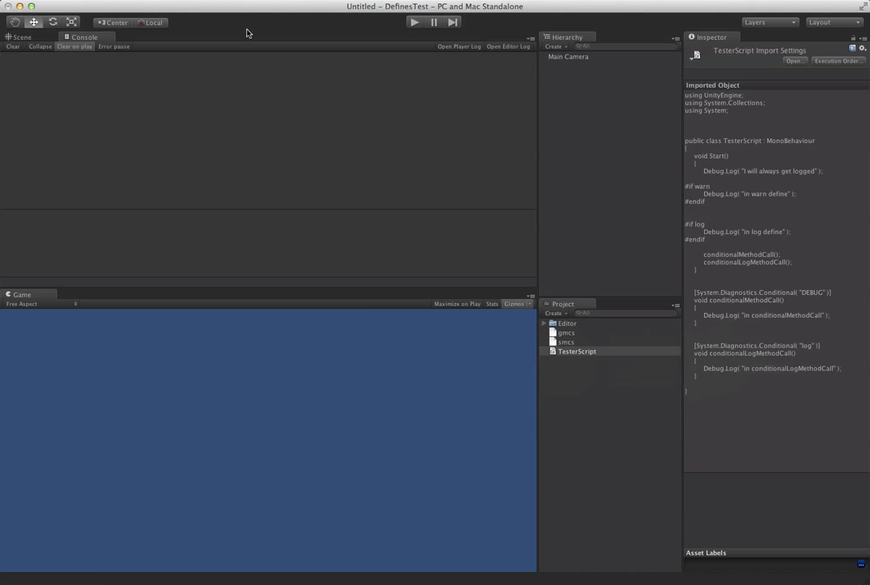